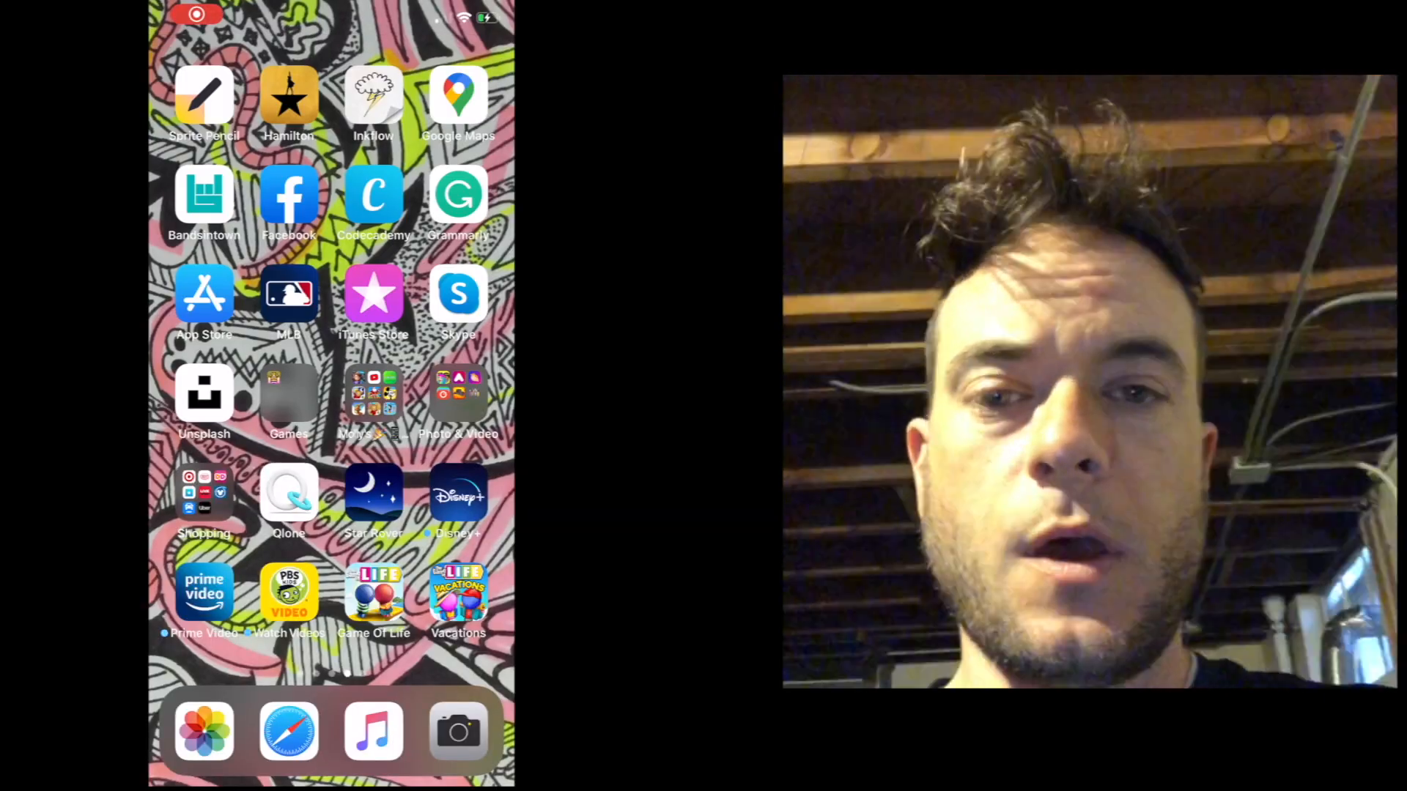
# - Launch Google Drive from the Home Screen to its recent files list
pyautogui.click(203, 295)
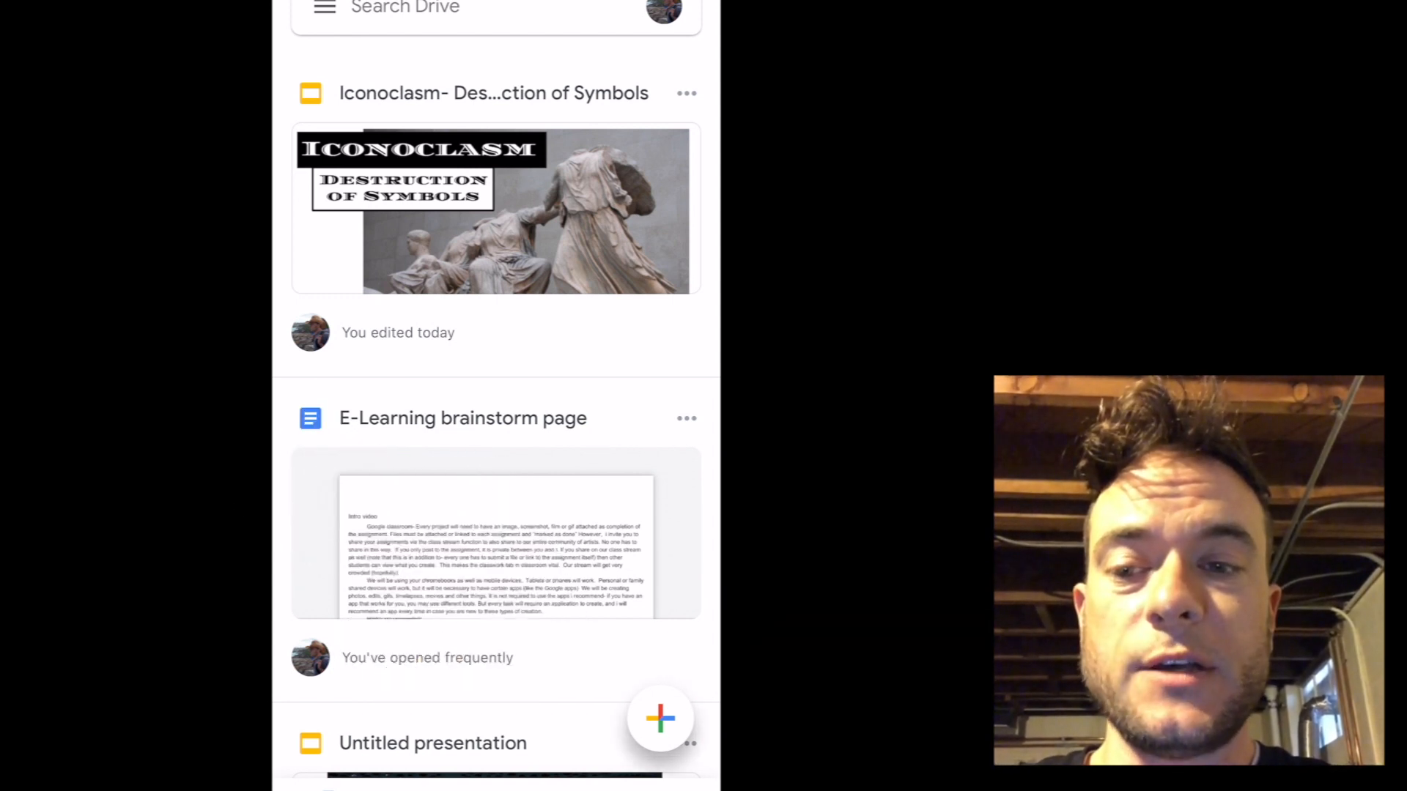
# - Start a photo upload and browse the Recents album for the family selfie
pyautogui.click(661, 719)
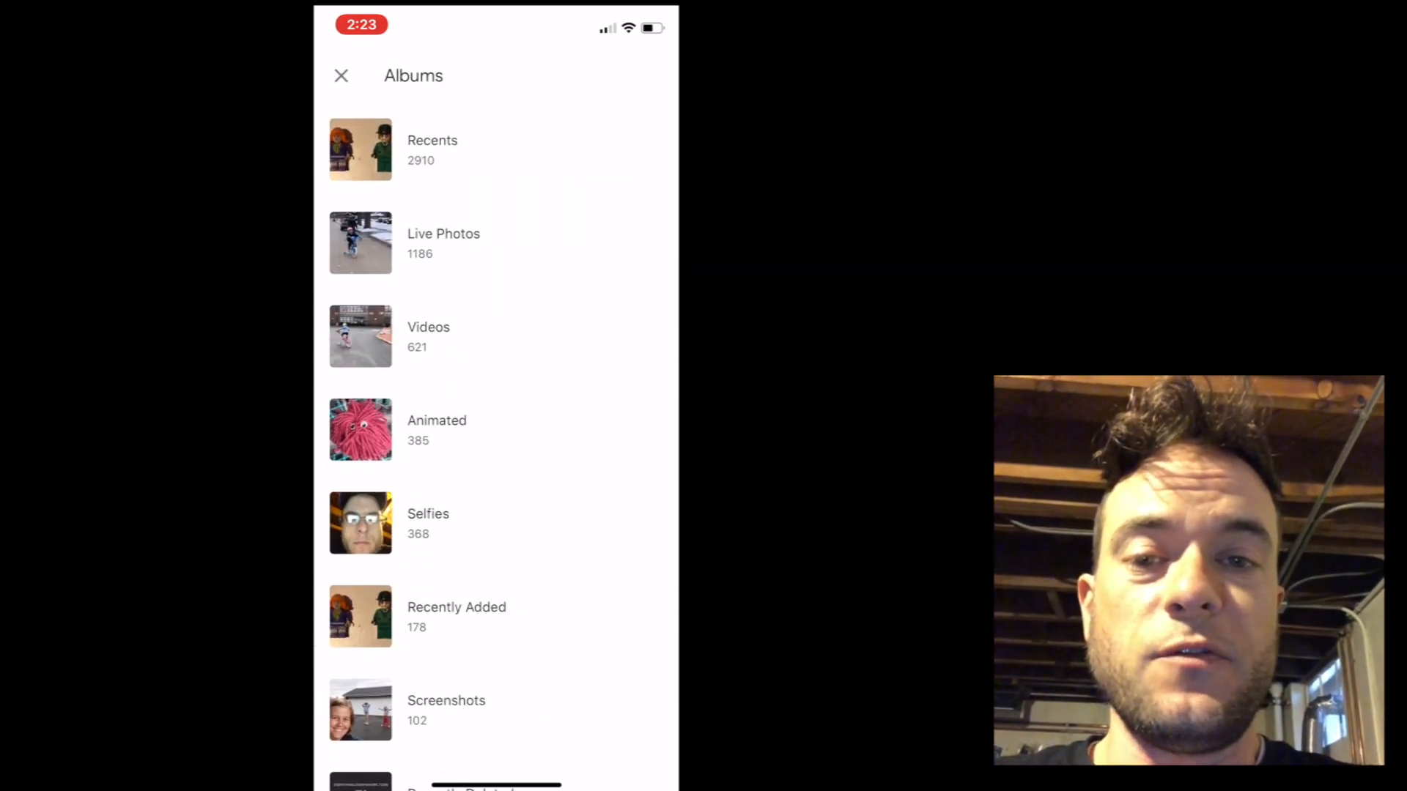
pyautogui.click(359, 149)
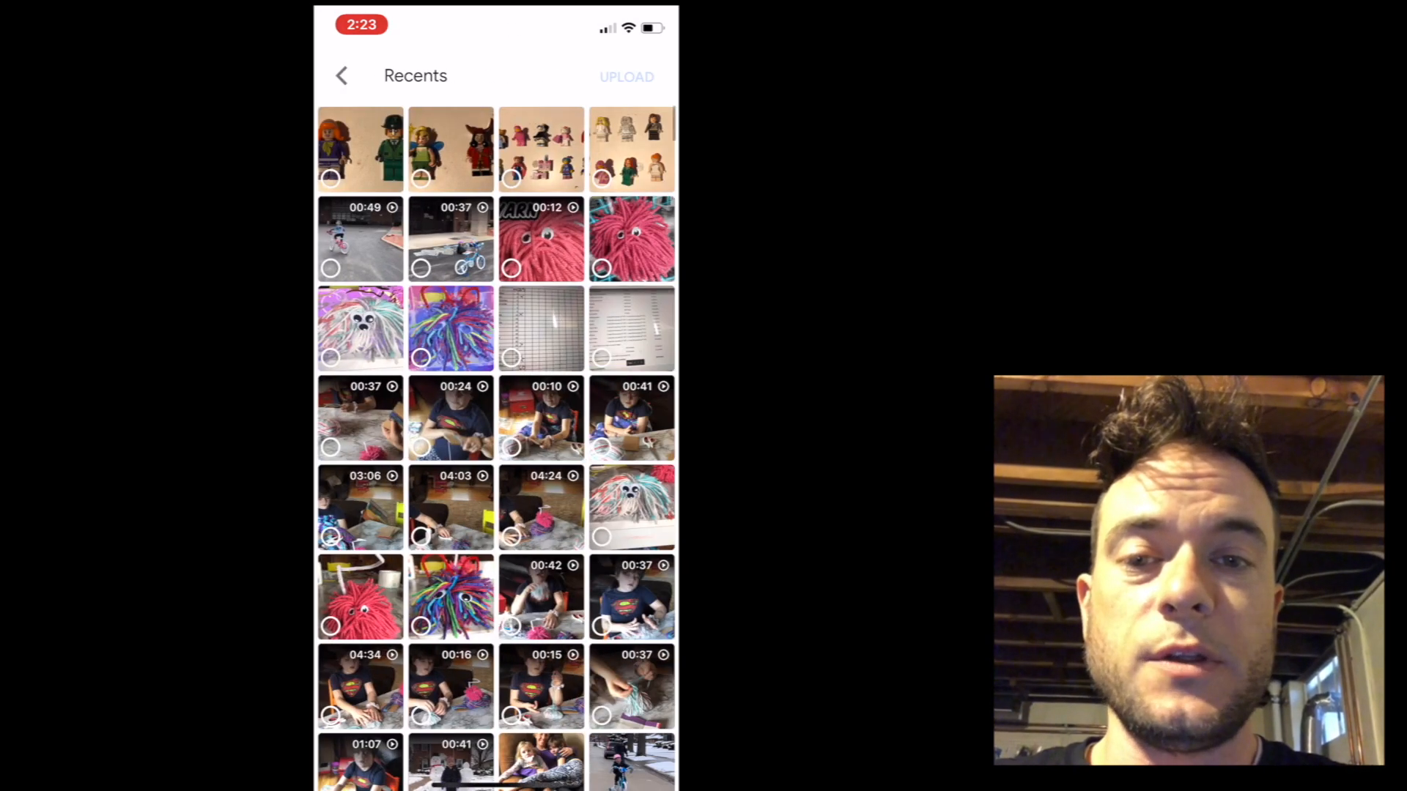
pyautogui.scroll(-3)
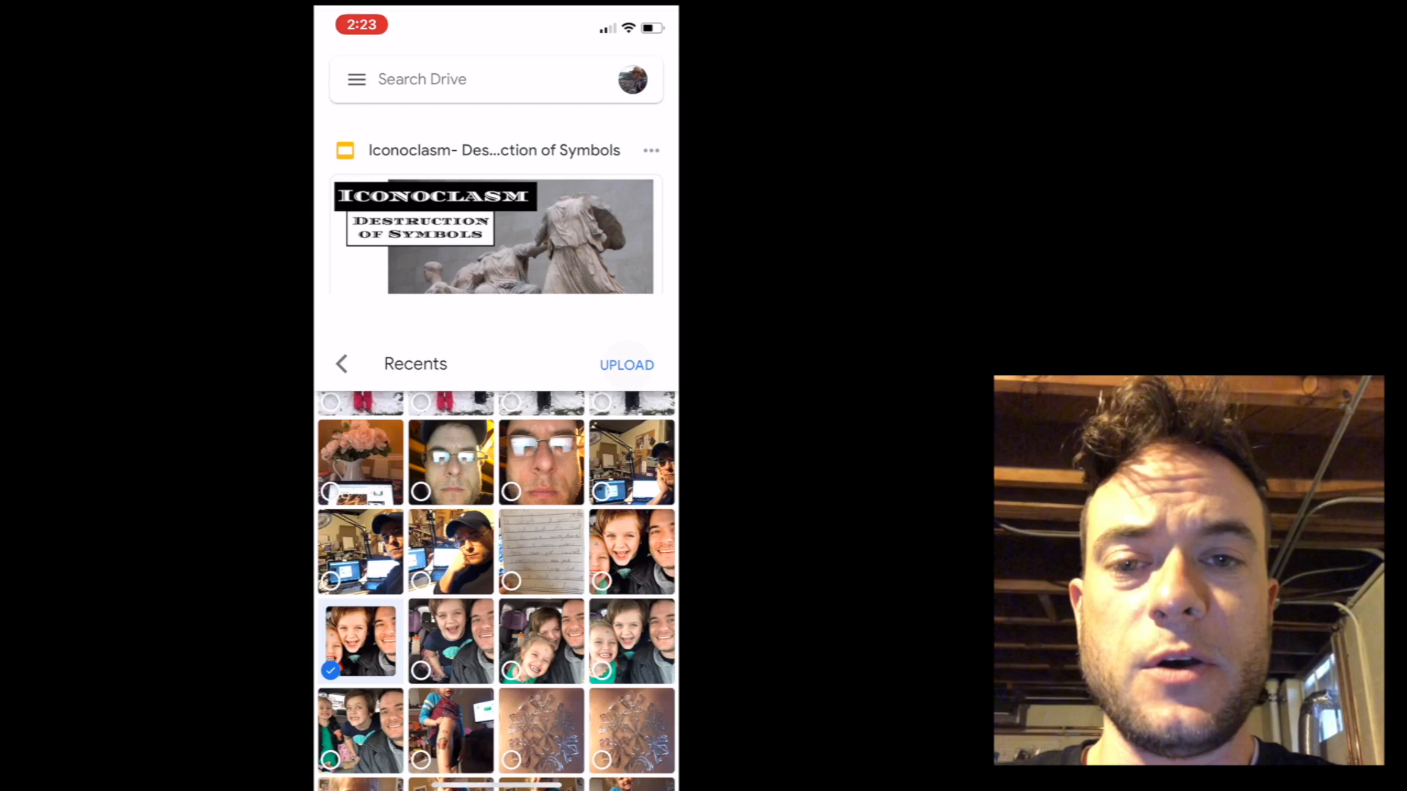
# - Upload the selected selfie so IMG_0279.HEIC tops the files list
pyautogui.click(626, 365)
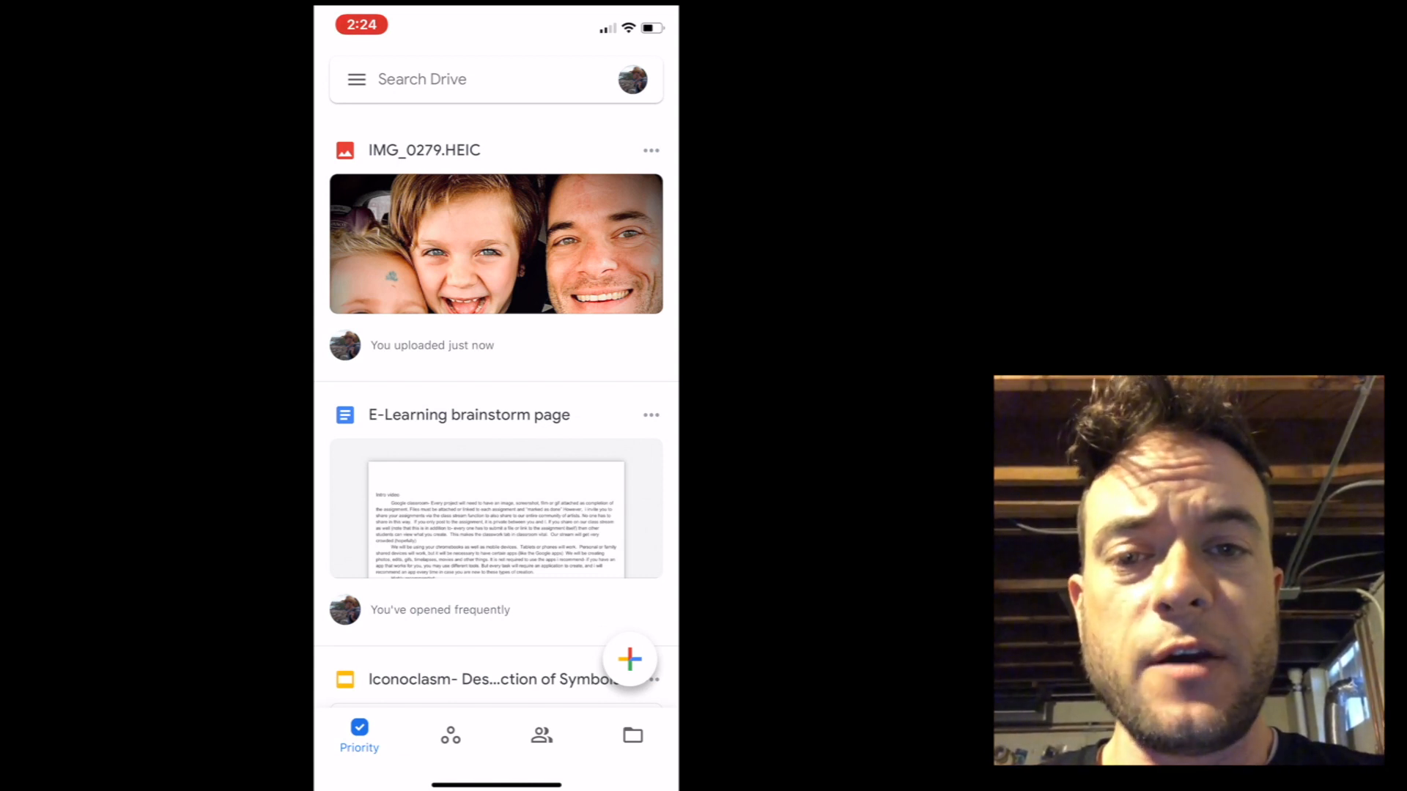
# - View IMG_0279.HEIC's sharing and Who has access details, then return to the Home Screen
pyautogui.click(496, 249)
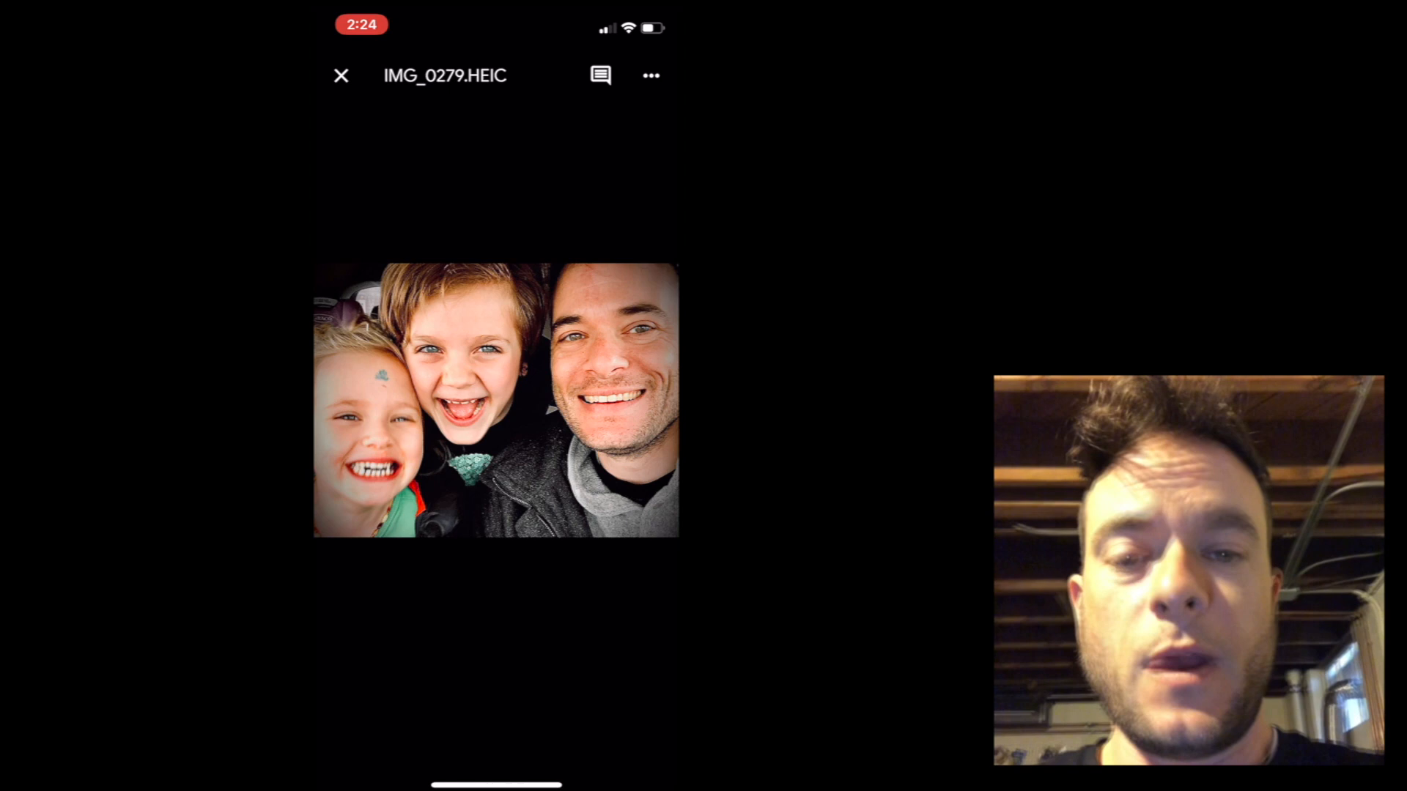
pyautogui.click(651, 75)
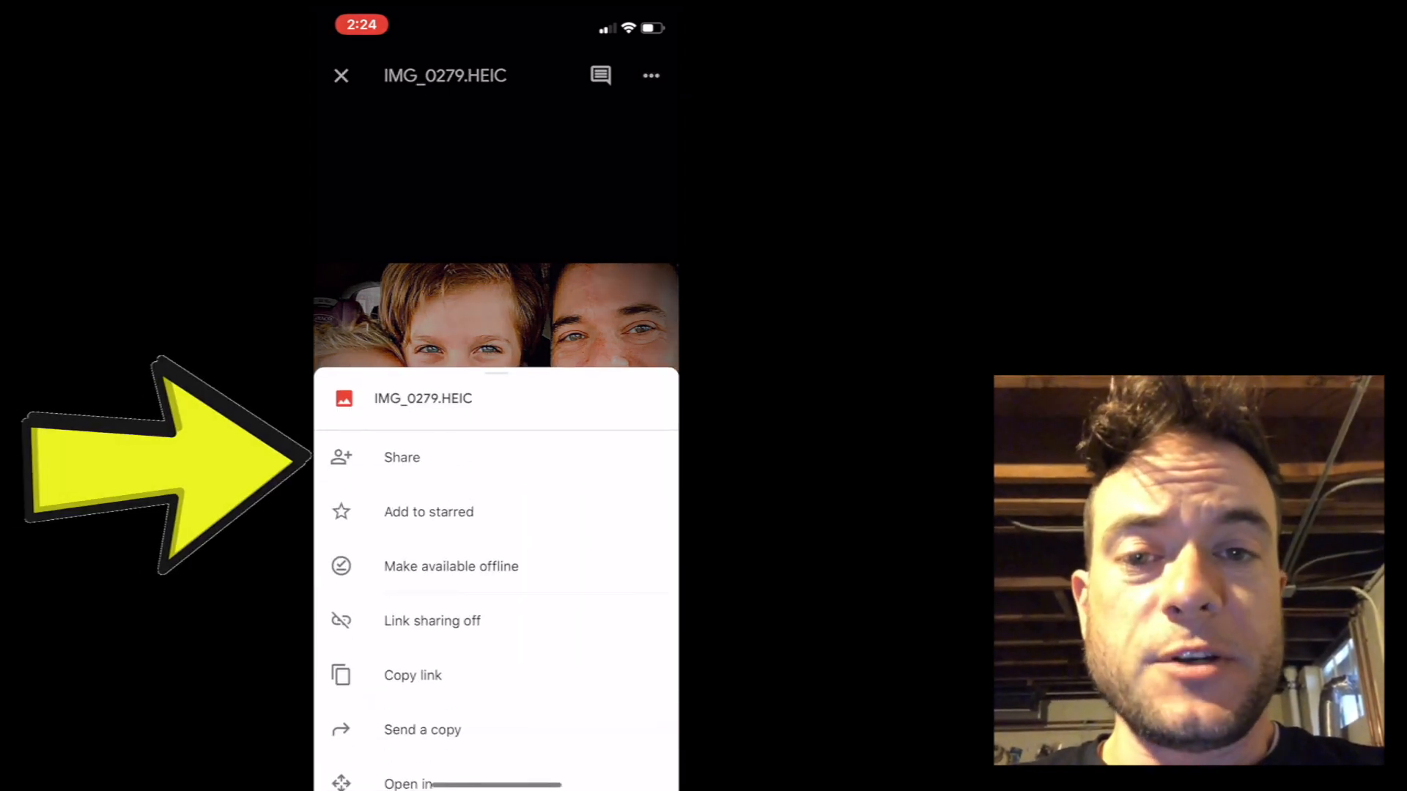
pyautogui.click(401, 457)
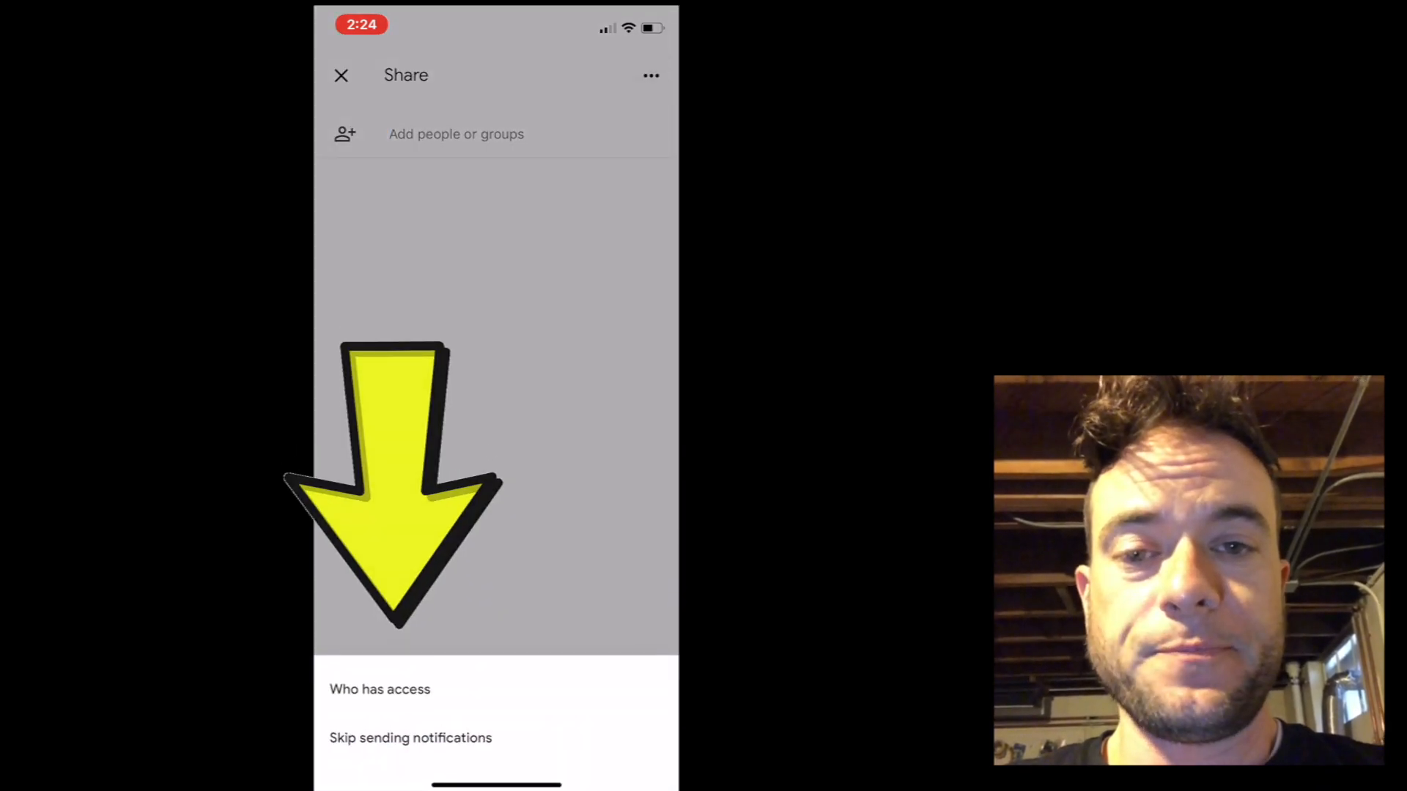
pyautogui.click(378, 689)
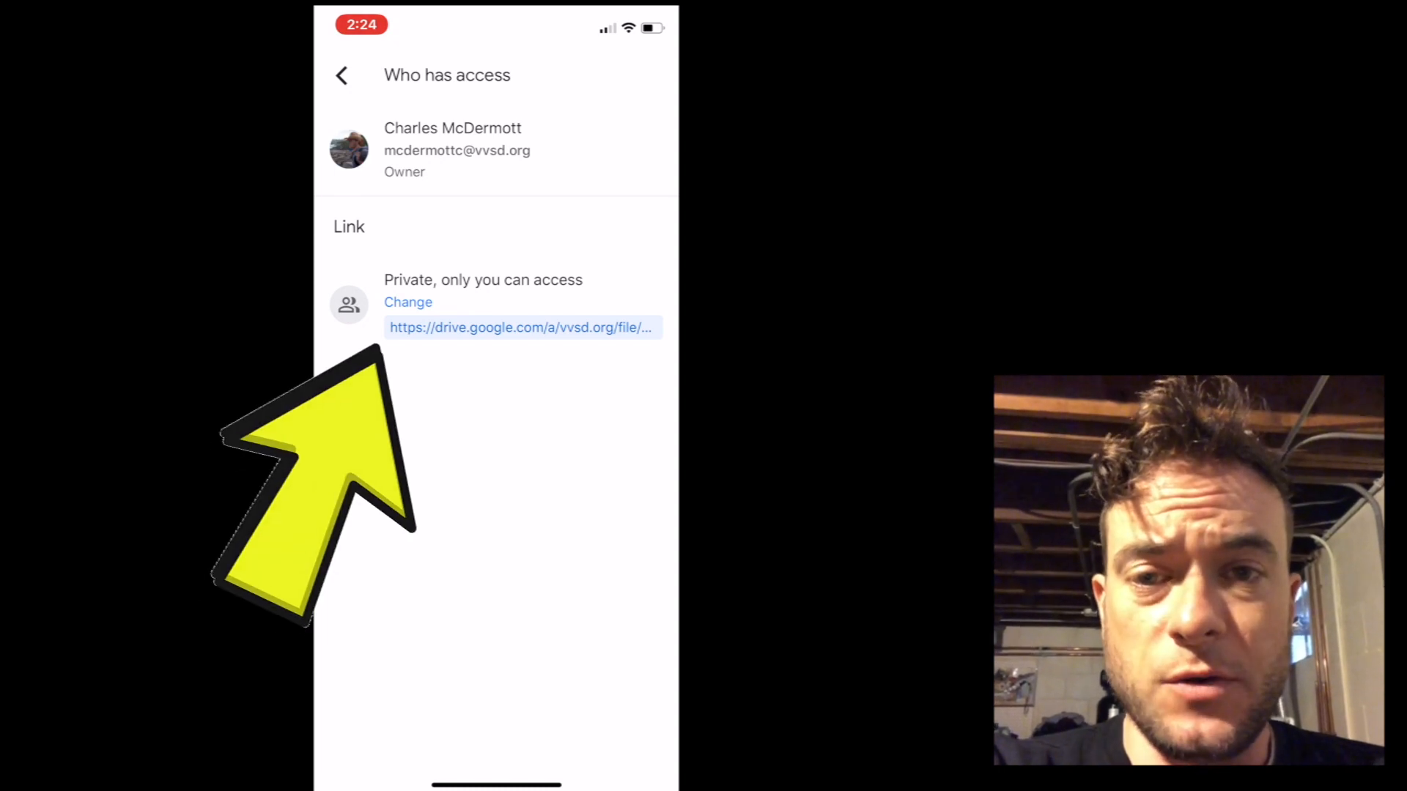
pyautogui.click(408, 301)
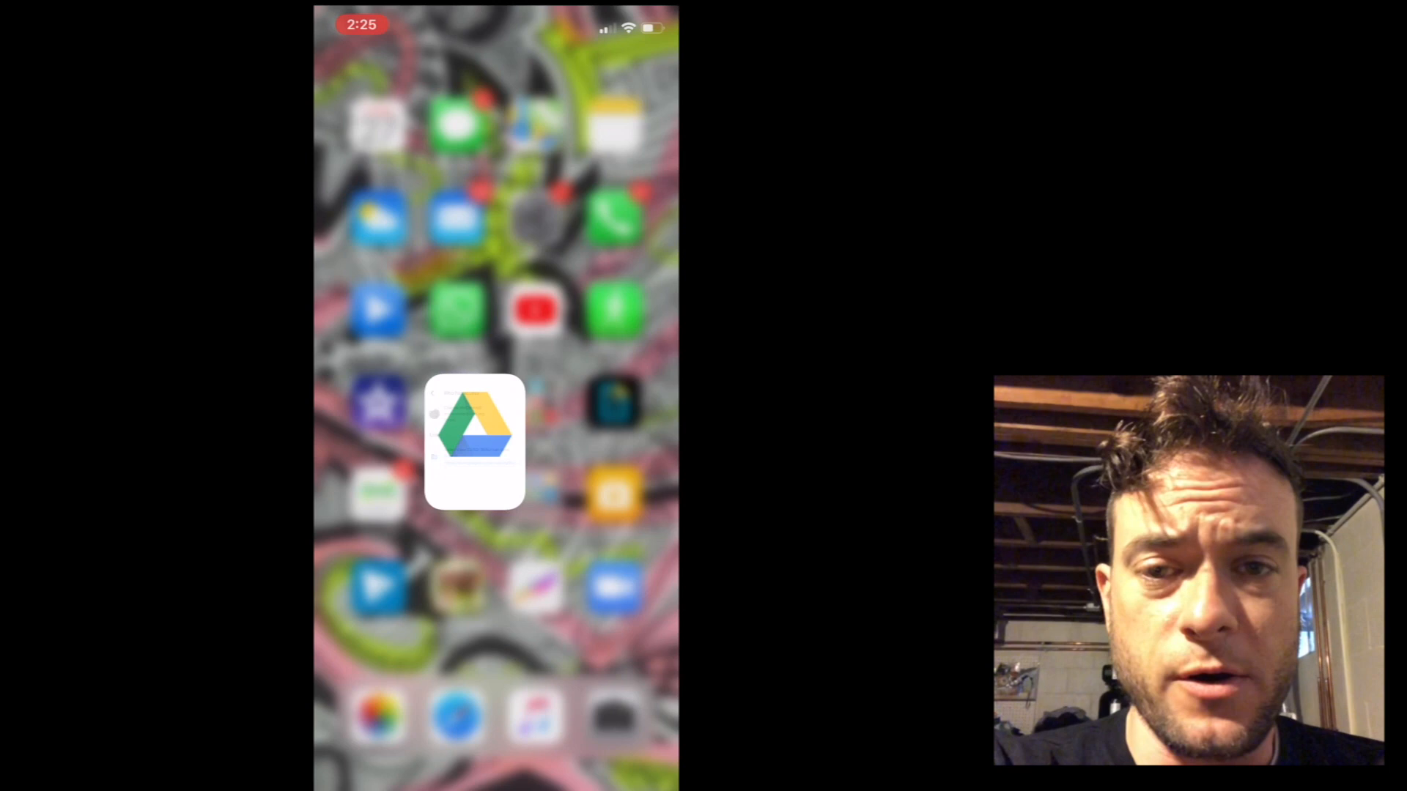
# - Launch Google Classroom from the Google Apps folder to the ARTPRO-20 stream
pyautogui.click(473, 442)
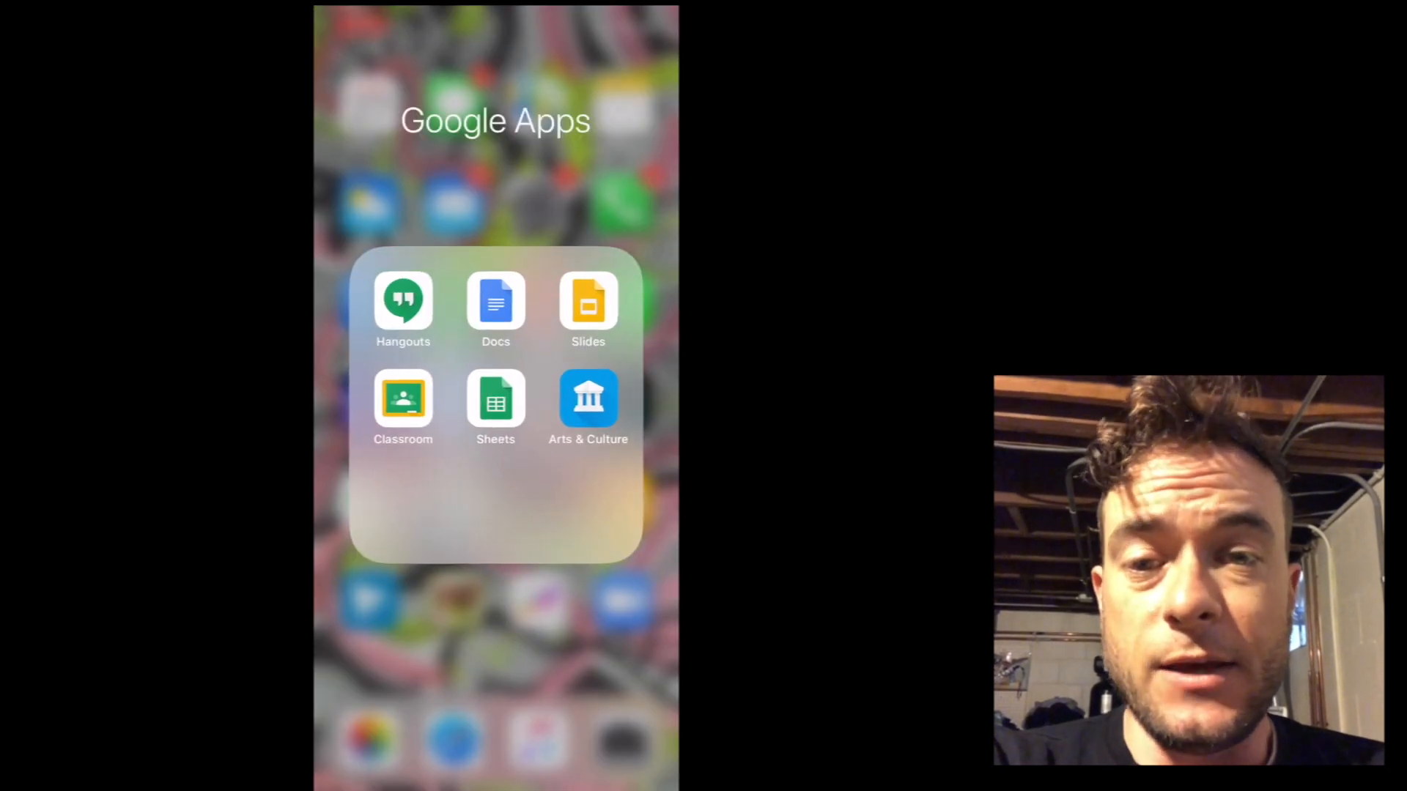
pyautogui.click(403, 400)
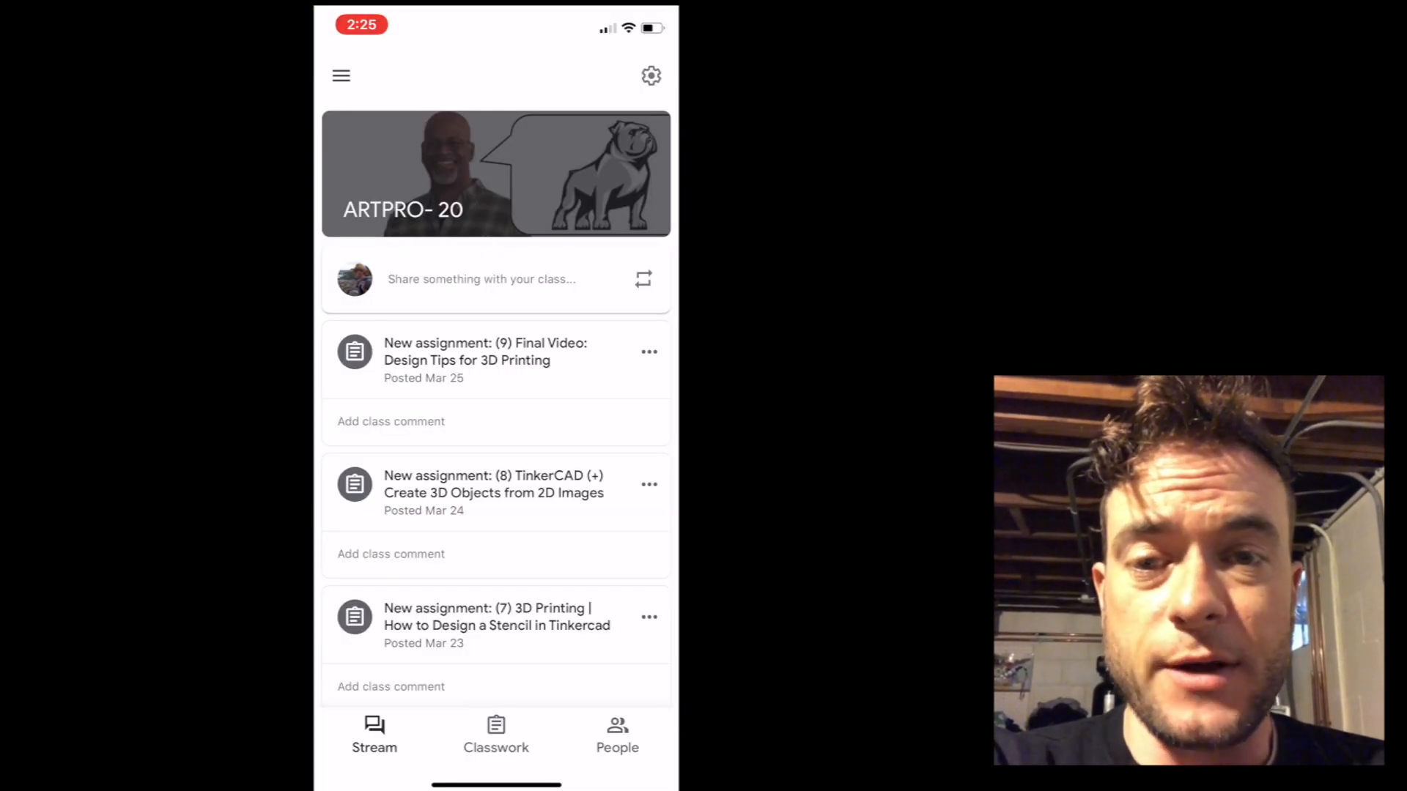